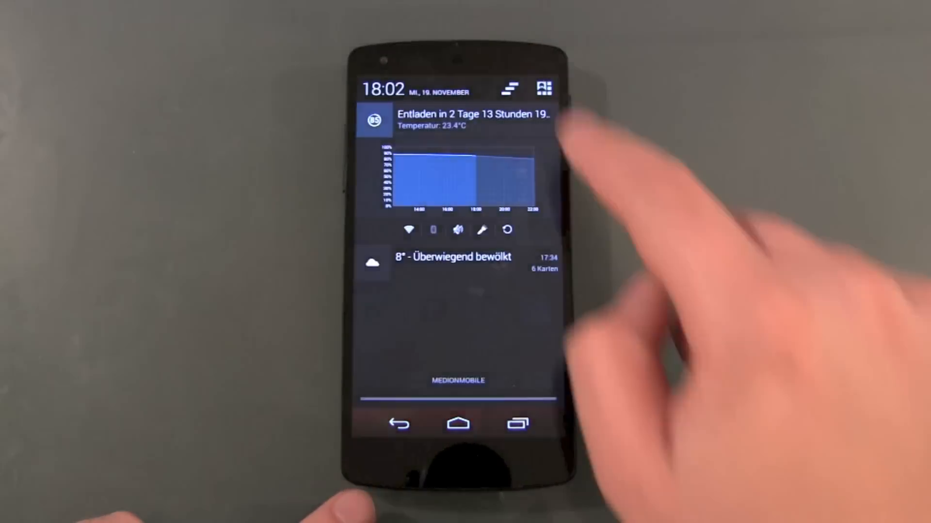
# Step: Open Settings to check System updates, which reports the phone is up to date
pyautogui.click(542, 88)
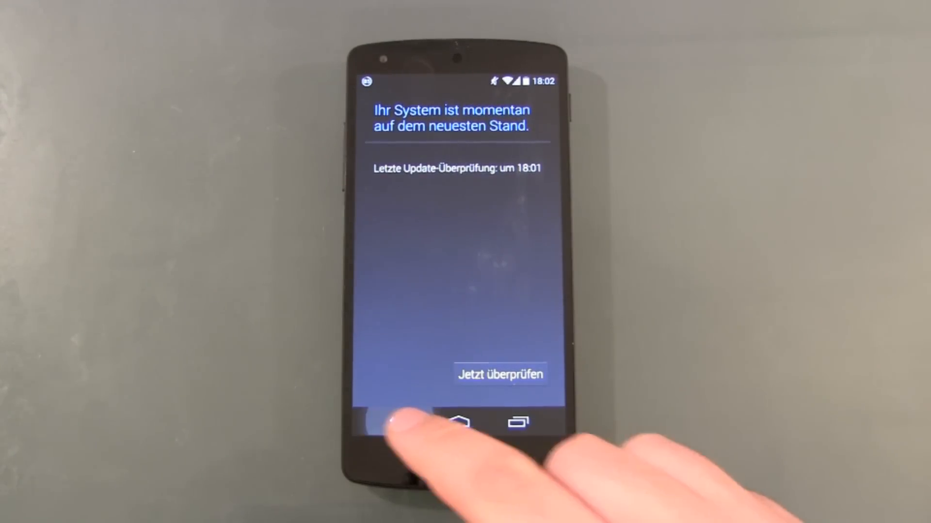
# Step: Return to the settings list, scroll down, and pull down the quick settings panel
pyautogui.click(399, 421)
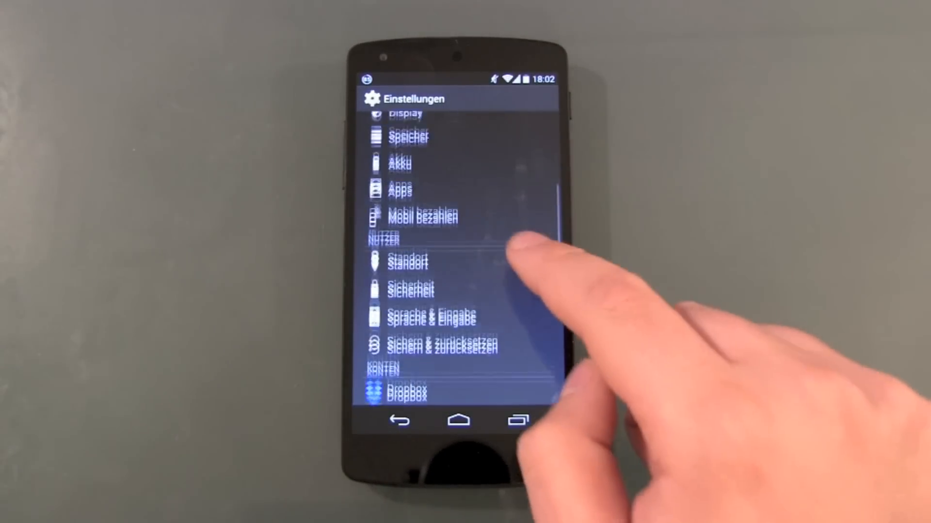
pyautogui.scroll(-3)
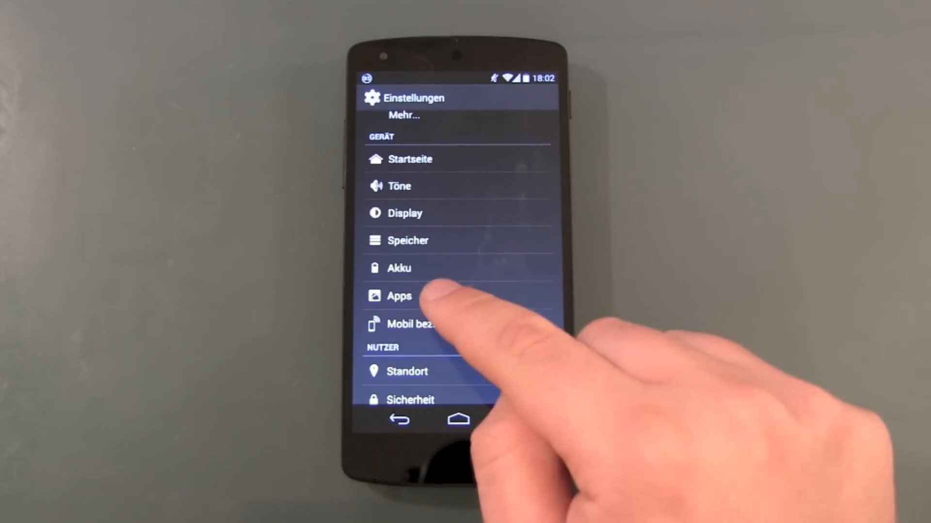
pyautogui.click(399, 297)
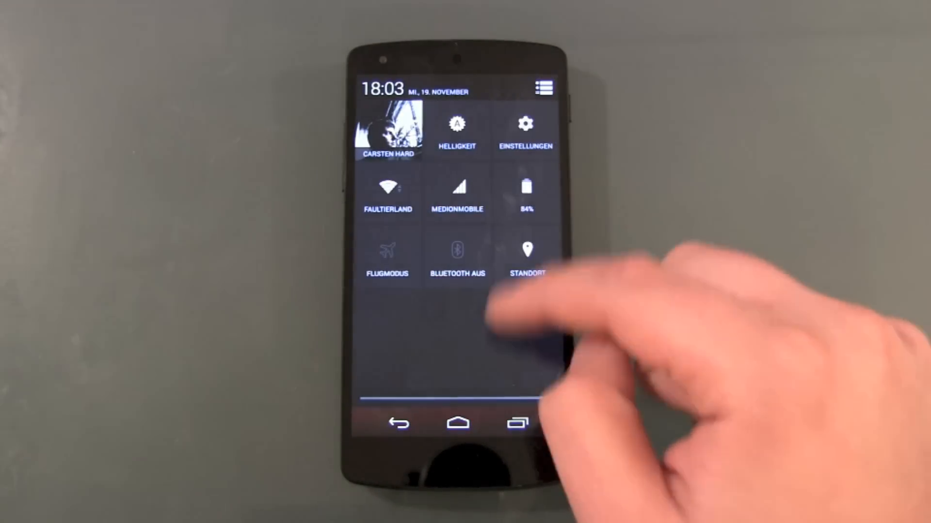
# Step: Open Settings, then About phone, and view Google-Dienste-Framework app info (version 4.4.4)
pyautogui.click(524, 130)
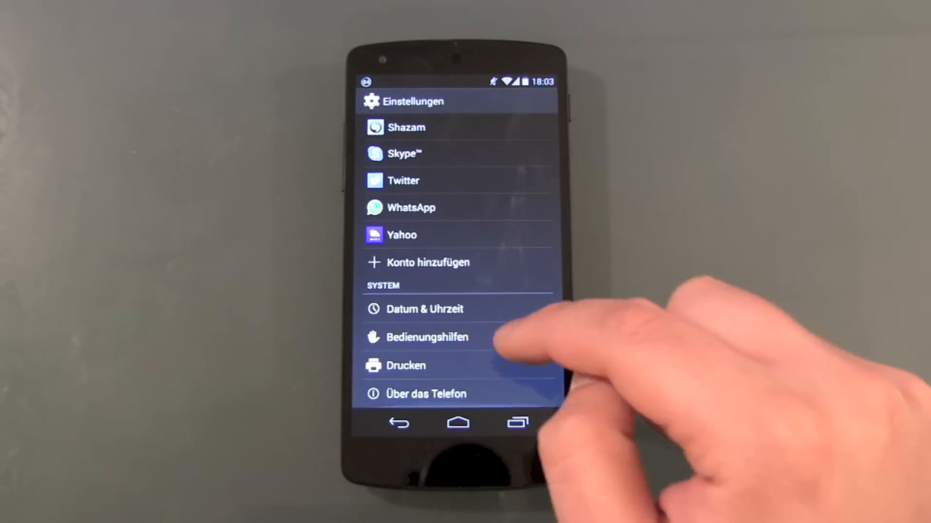
pyautogui.click(425, 393)
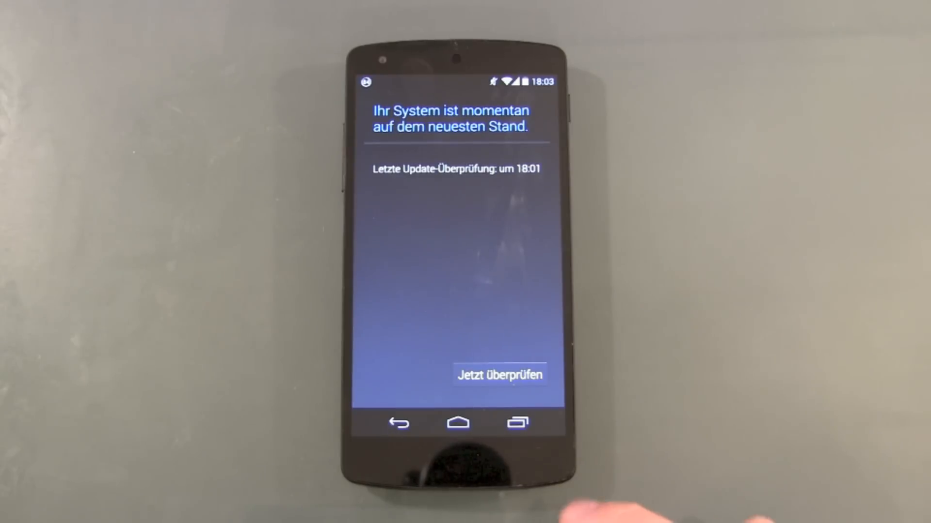
pyautogui.click(498, 375)
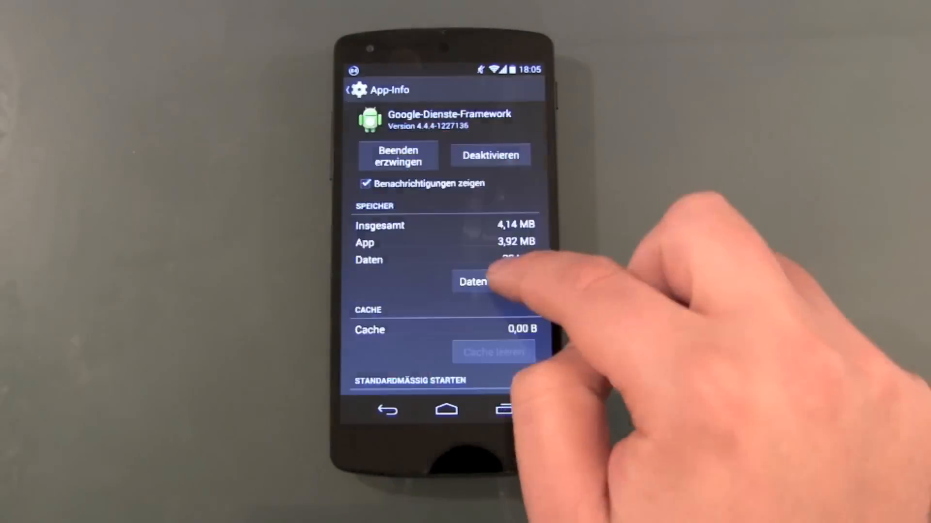
pyautogui.click(388, 408)
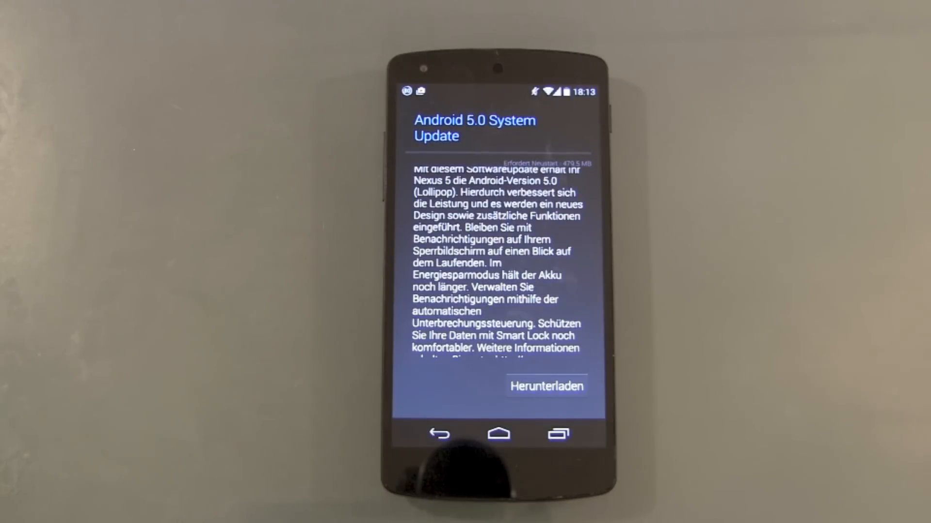
# Step: Begin downloading the 479.5 MB Android 5.0 Lollipop update with Herunterladen
pyautogui.click(545, 386)
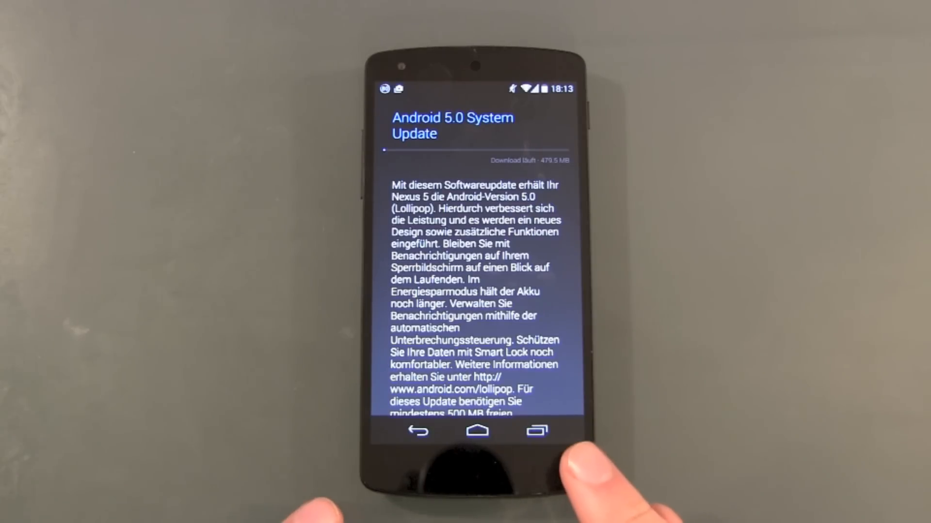
pyautogui.moveTo(683, 404)
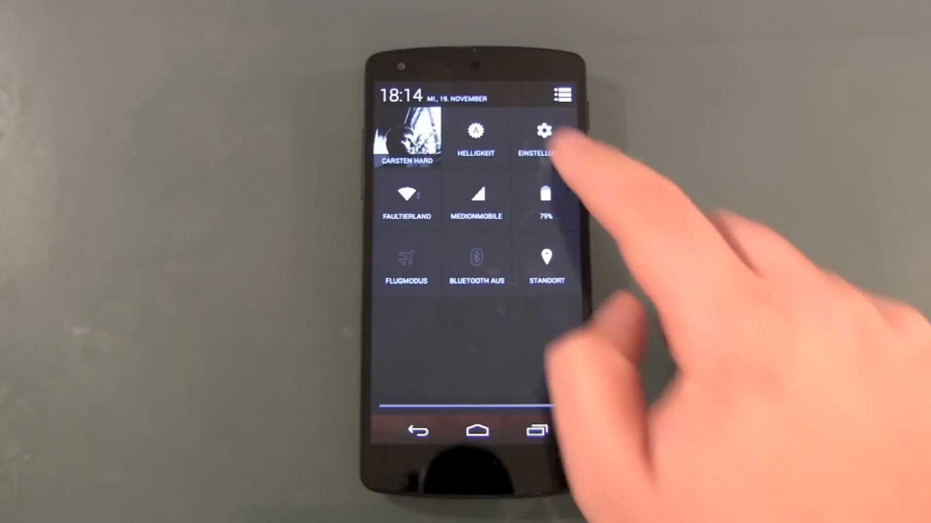
# Step: Open Einstellungen from quick settings and scroll down the settings list
pyautogui.click(544, 130)
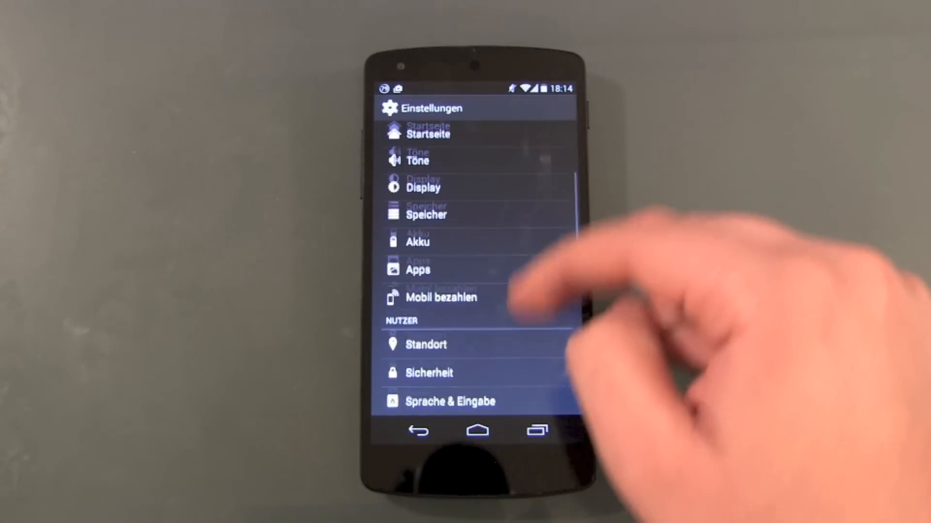
pyautogui.scroll(-3)
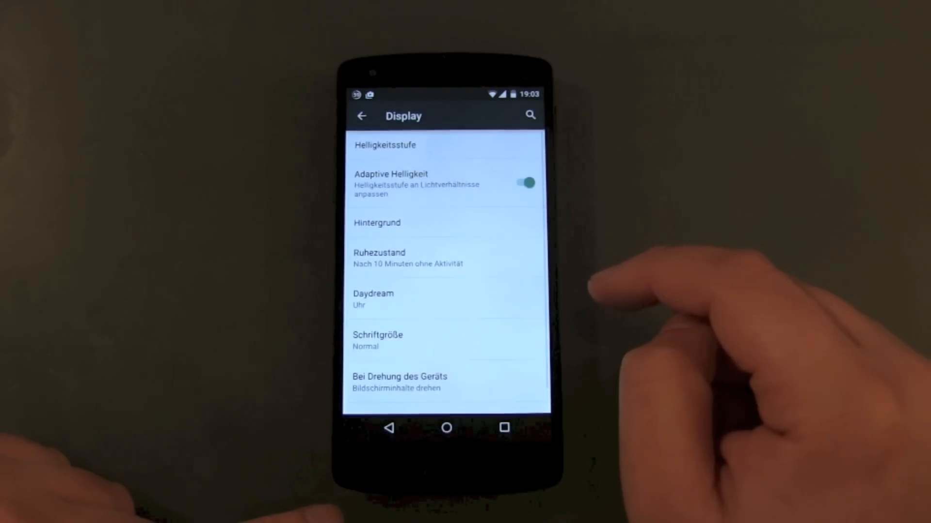
# Step: Leave Display settings and open About phone, showing Android version 5.0
pyautogui.click(362, 115)
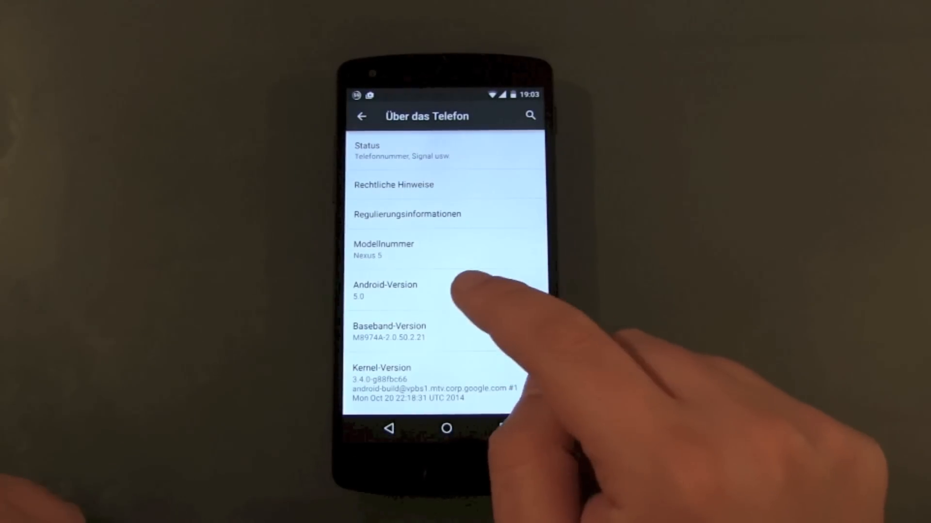
# Step: Trigger the Lollipop Easter egg from Android-Version and start the flying-Android game
pyautogui.click(446, 428)
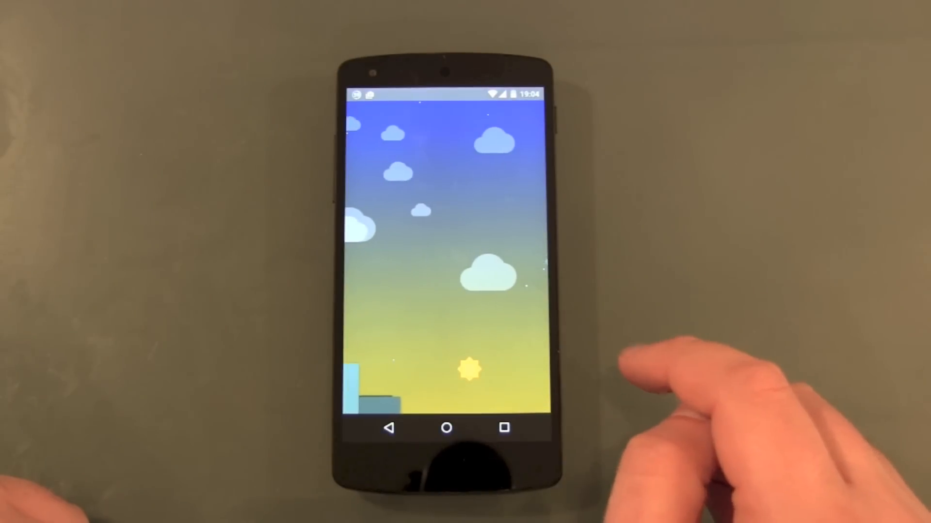
pyautogui.click(504, 332)
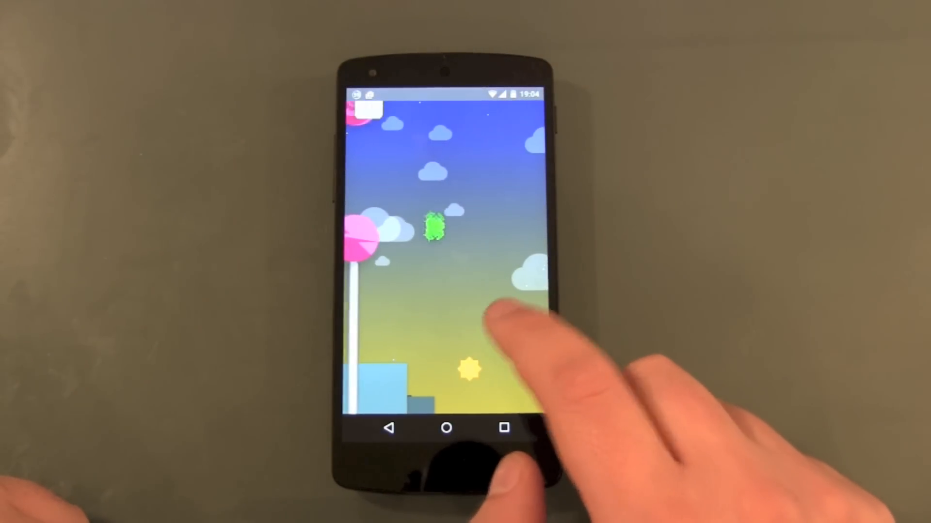